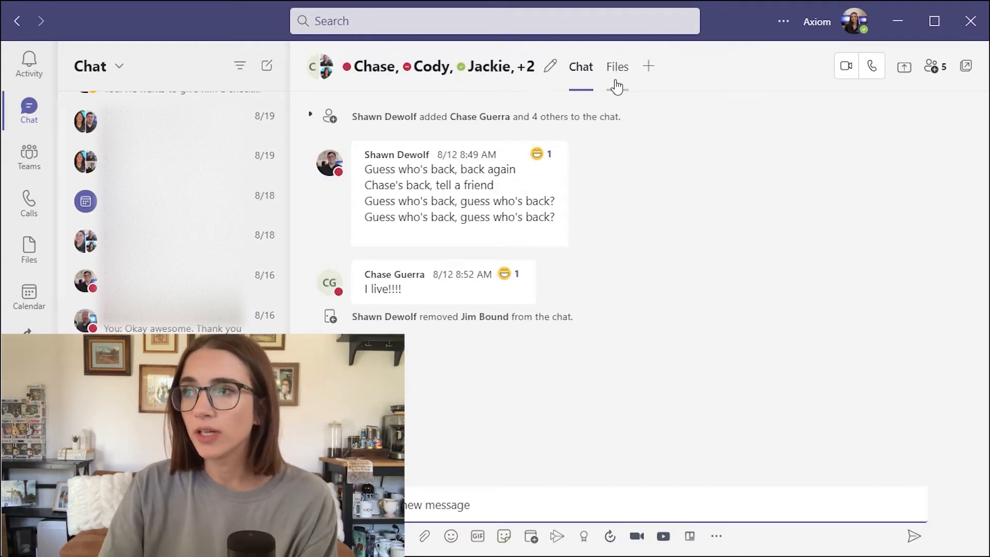
Browse the chat's add-a-tab app gallery, dismiss it, then show the group chat's five participants.
{"action": "left_click", "coordinate": [648, 66]}
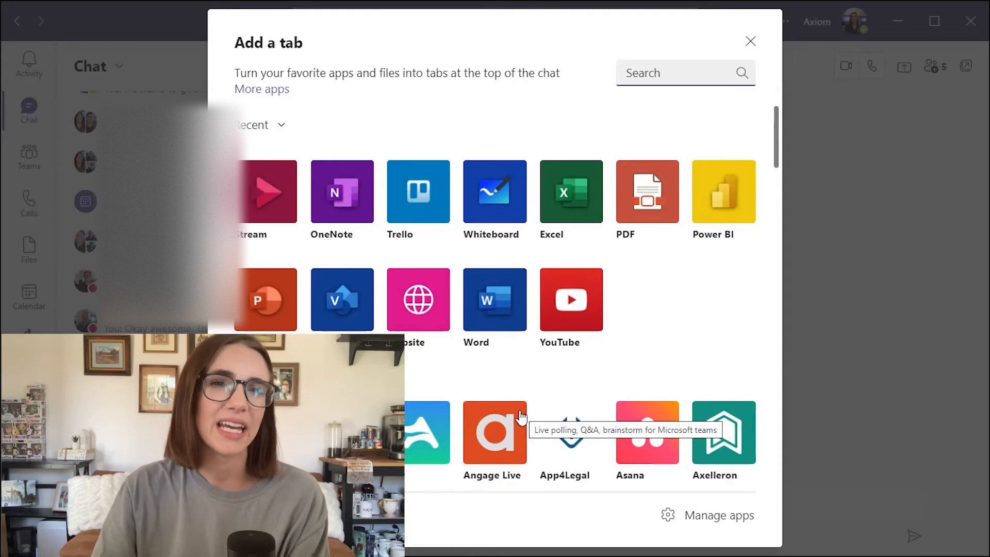
{"action": "mouse_move", "coordinate": [284, 327]}
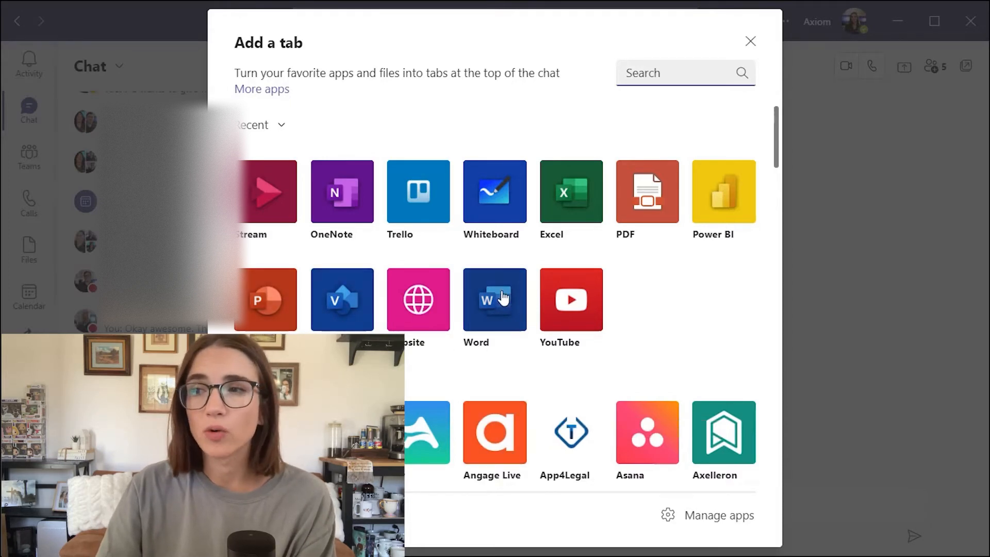
{"action": "mouse_move", "coordinate": [268, 196]}
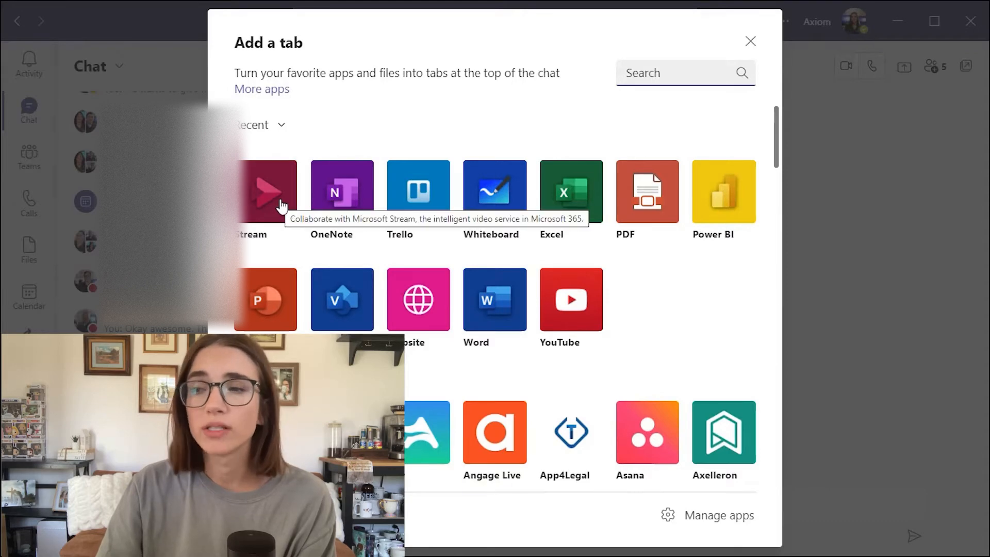
{"action": "left_click", "coordinate": [750, 41]}
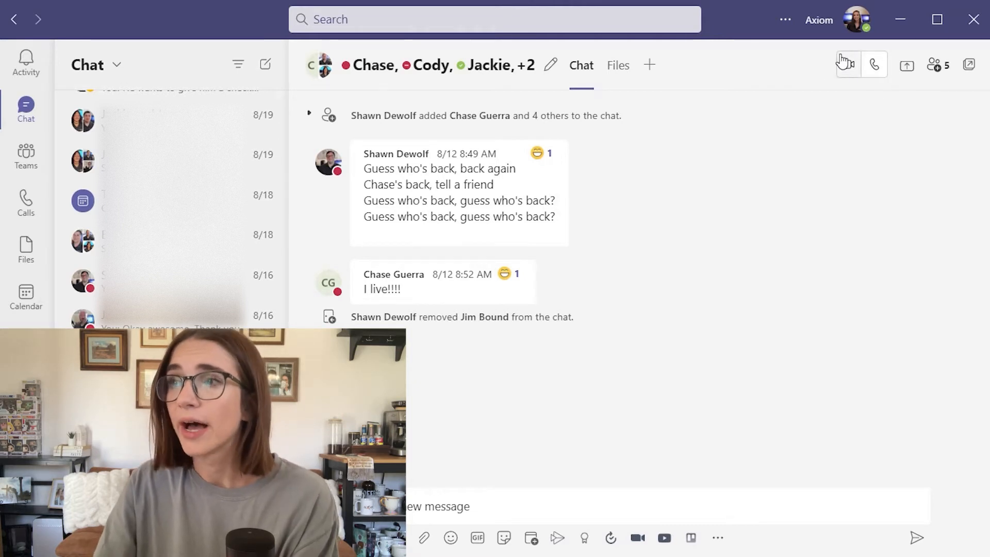
{"action": "mouse_move", "coordinate": [845, 300]}
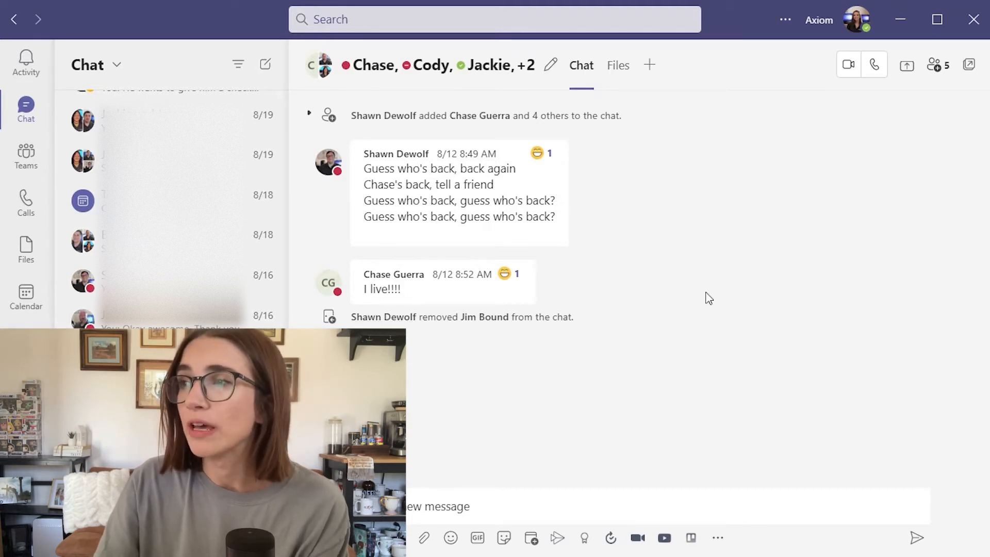
{"action": "mouse_move", "coordinate": [848, 64]}
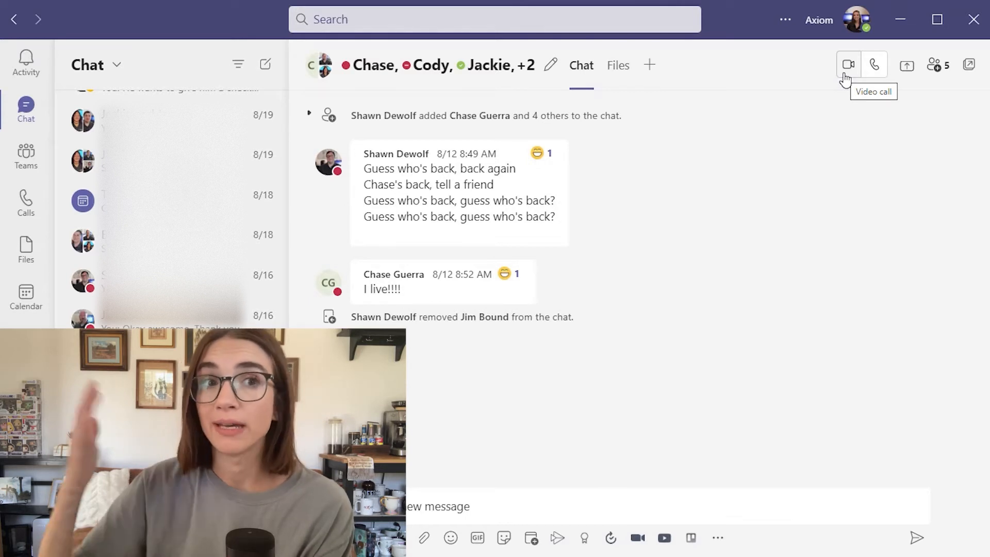
{"action": "mouse_move", "coordinate": [935, 65]}
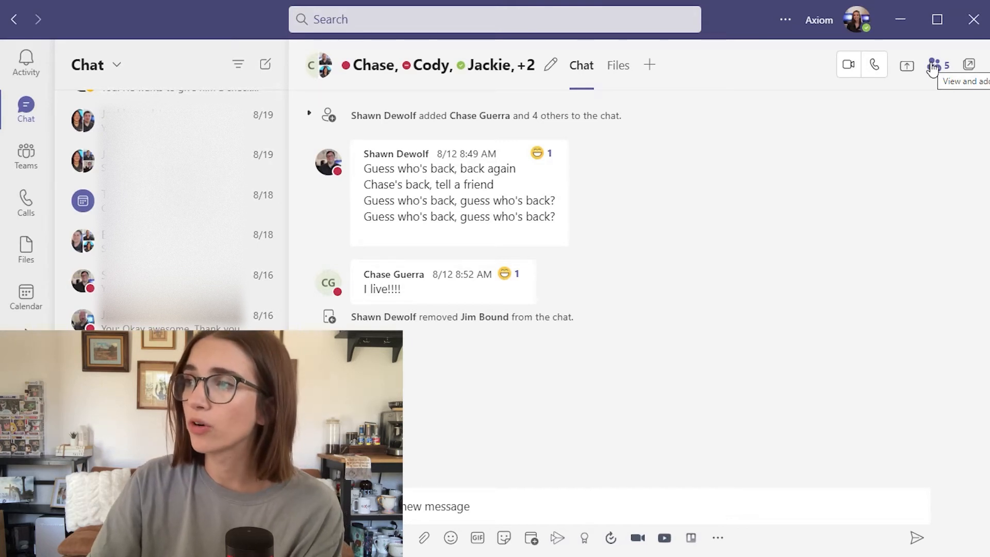
{"action": "left_click", "coordinate": [938, 64]}
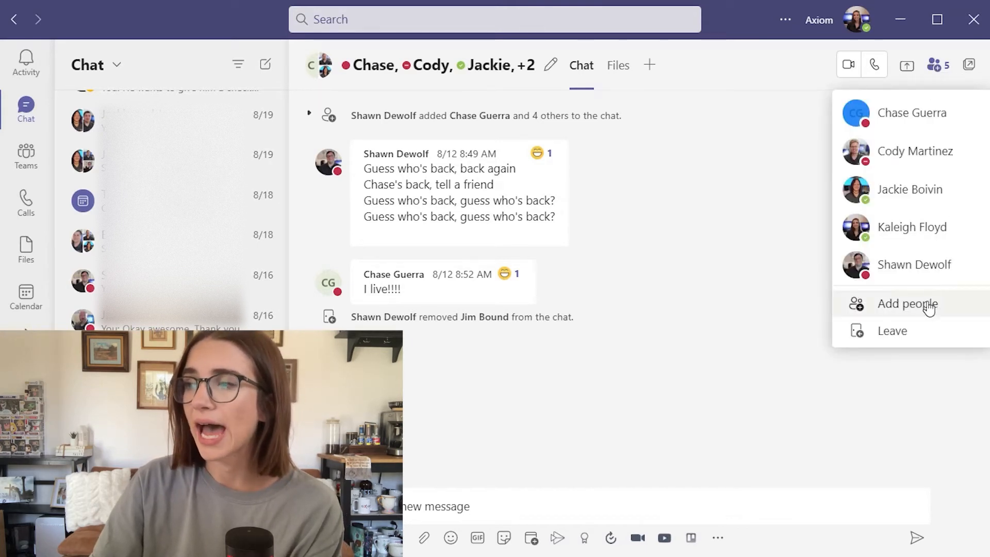
{"action": "mouse_move", "coordinate": [891, 330]}
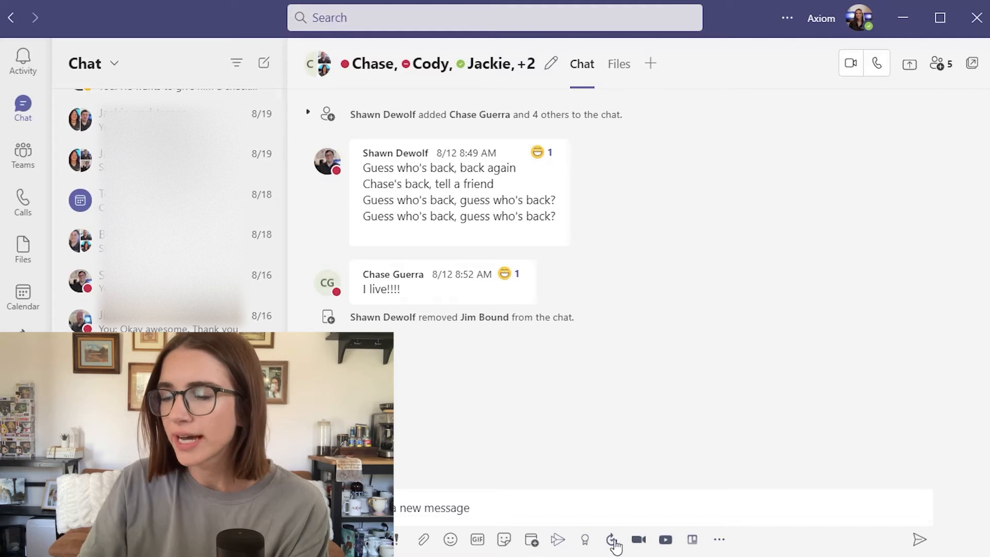
{"action": "mouse_move", "coordinate": [719, 540]}
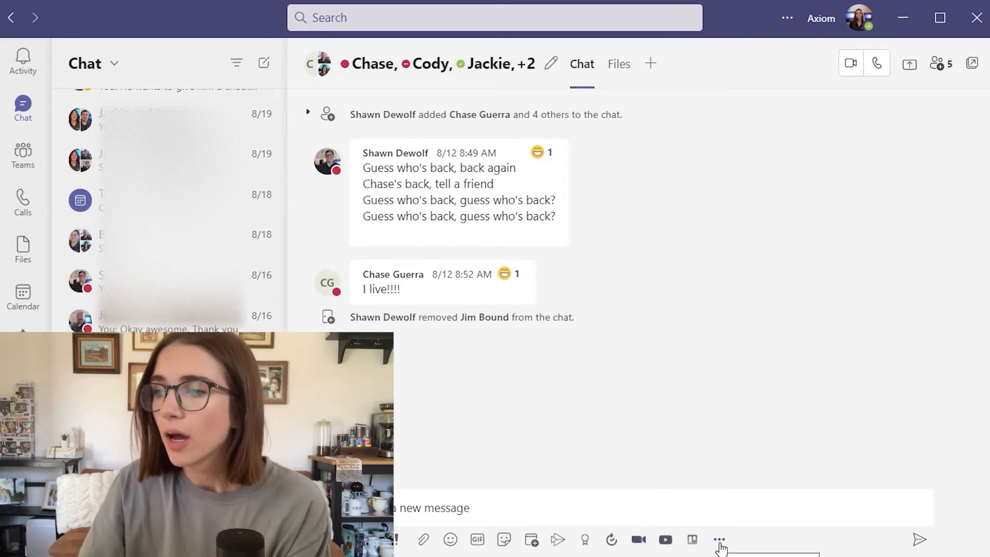
{"action": "mouse_move", "coordinate": [612, 540]}
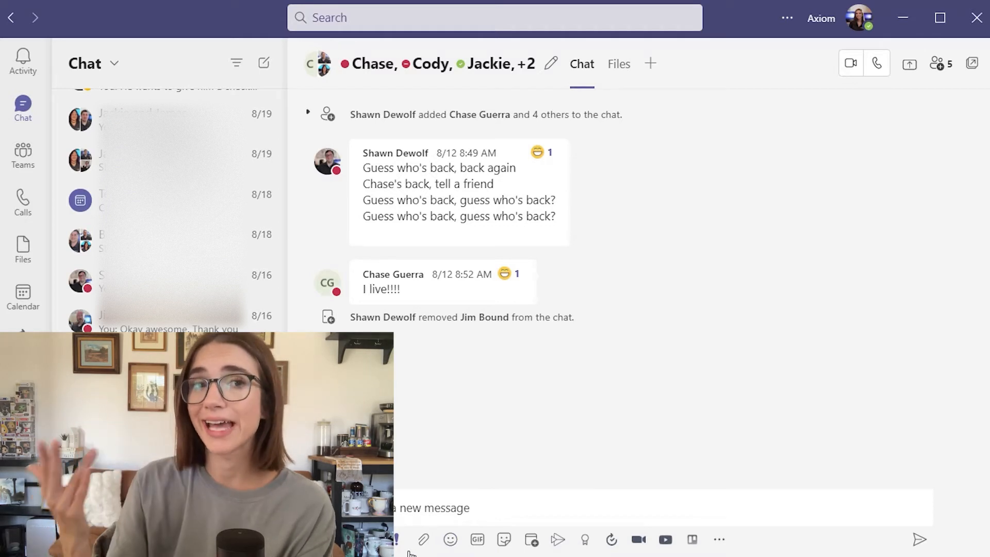
{"action": "mouse_move", "coordinate": [527, 538]}
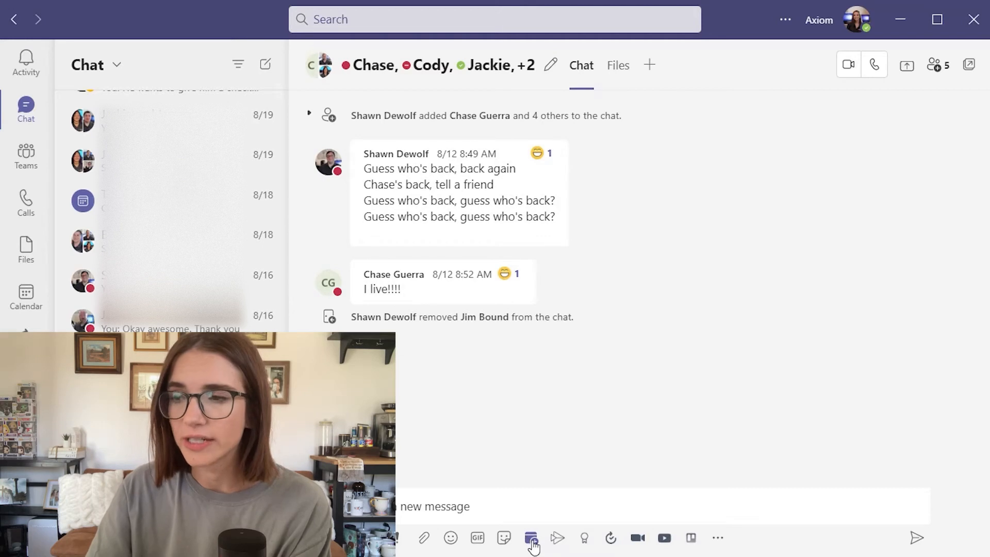
{"action": "mouse_move", "coordinate": [555, 474]}
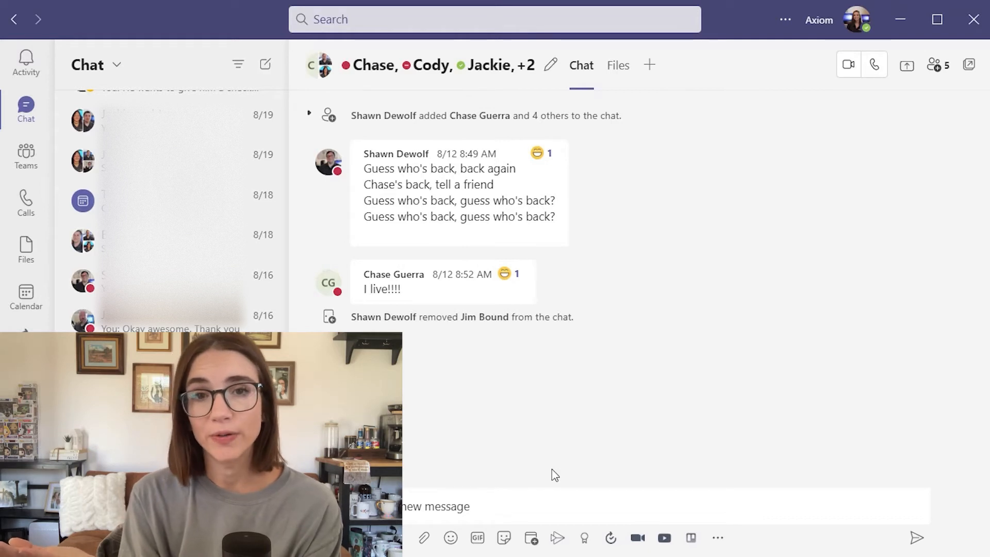
Switch from Chat to the Teams area showing the Test for Shawn General channel.
{"action": "left_click", "coordinate": [24, 154]}
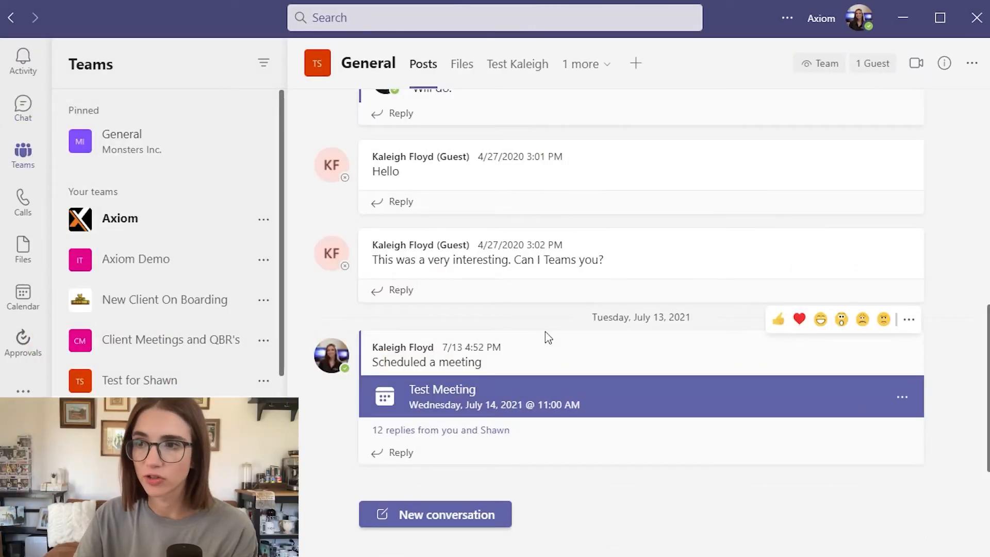
{"action": "mouse_move", "coordinate": [202, 392]}
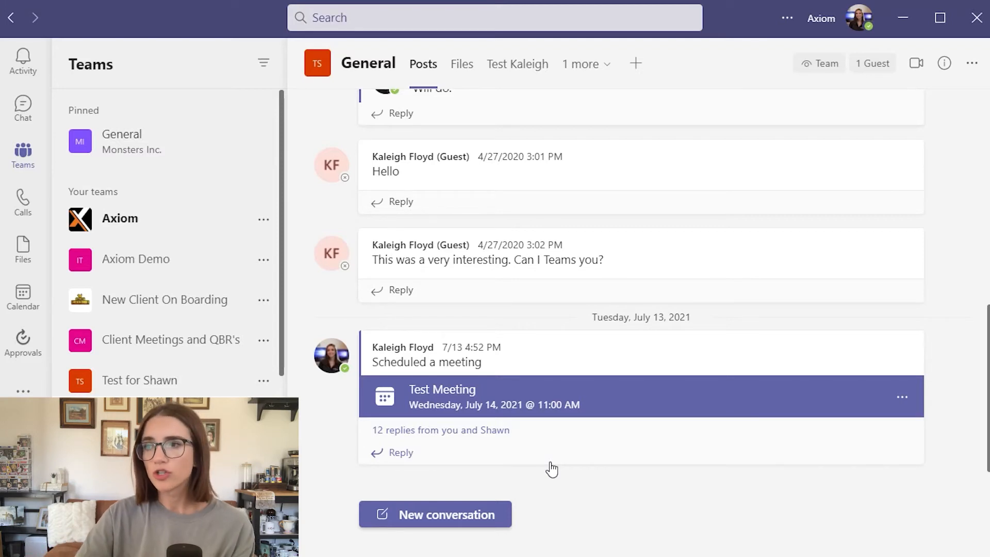
{"action": "mouse_move", "coordinate": [366, 300]}
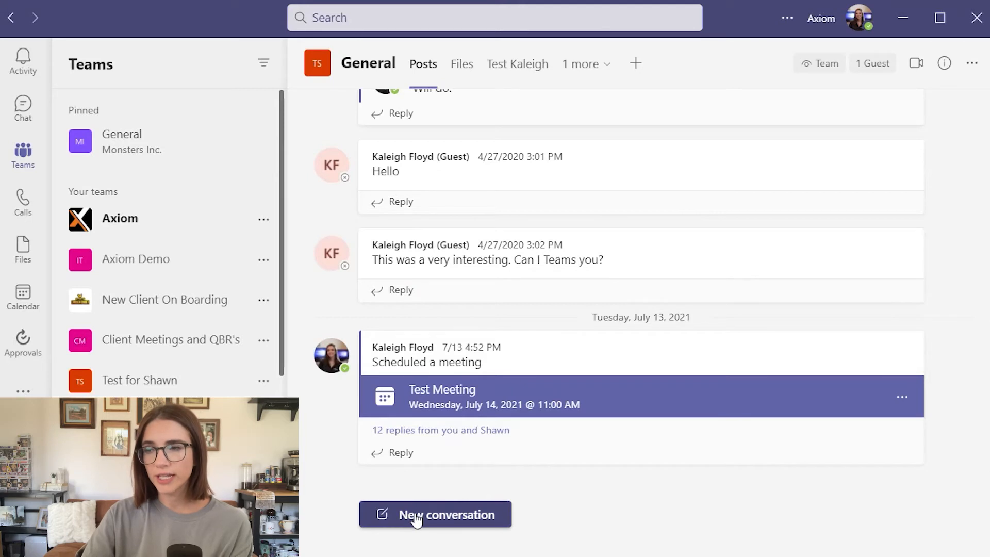
{"action": "mouse_move", "coordinate": [412, 519]}
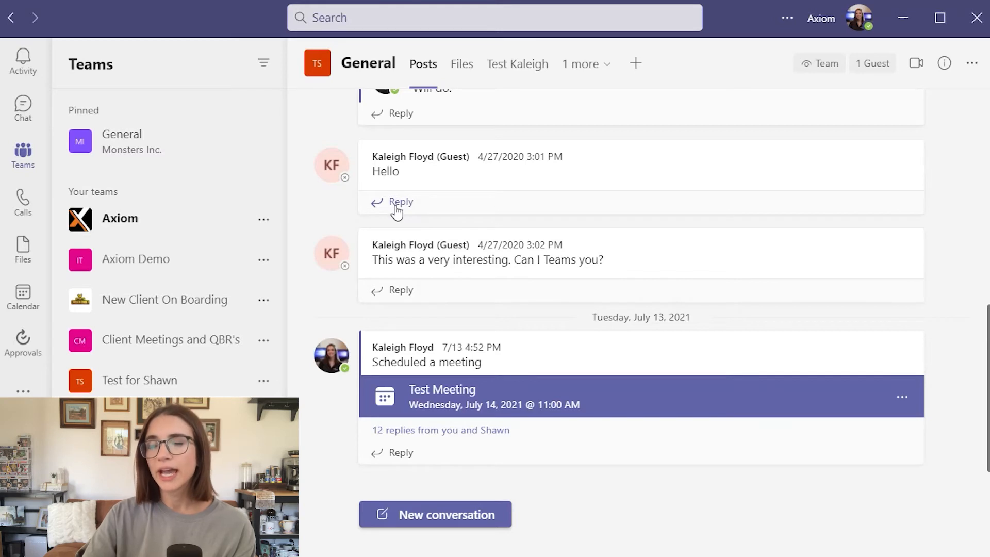
{"action": "left_click", "coordinate": [401, 202]}
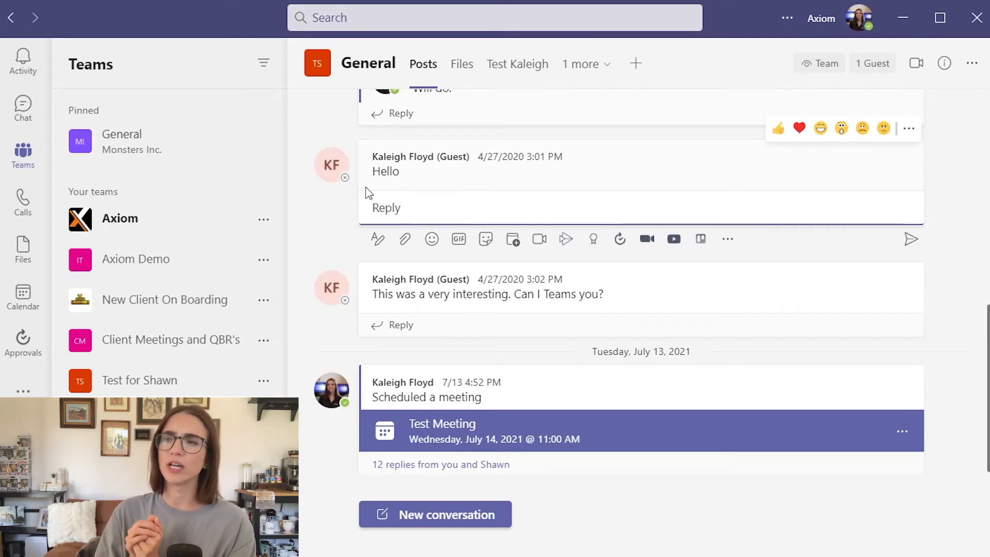
{"action": "mouse_move", "coordinate": [458, 48]}
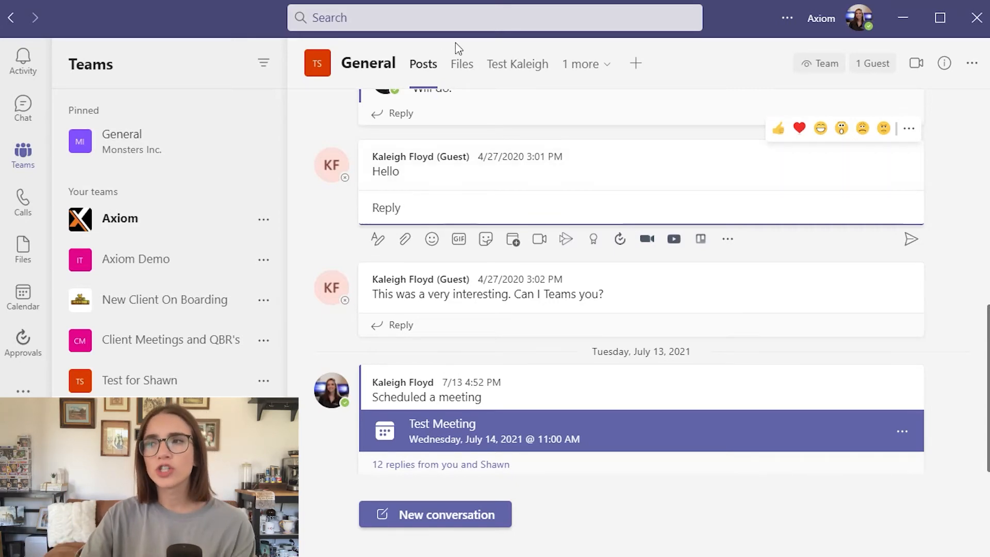
{"action": "mouse_move", "coordinate": [462, 63]}
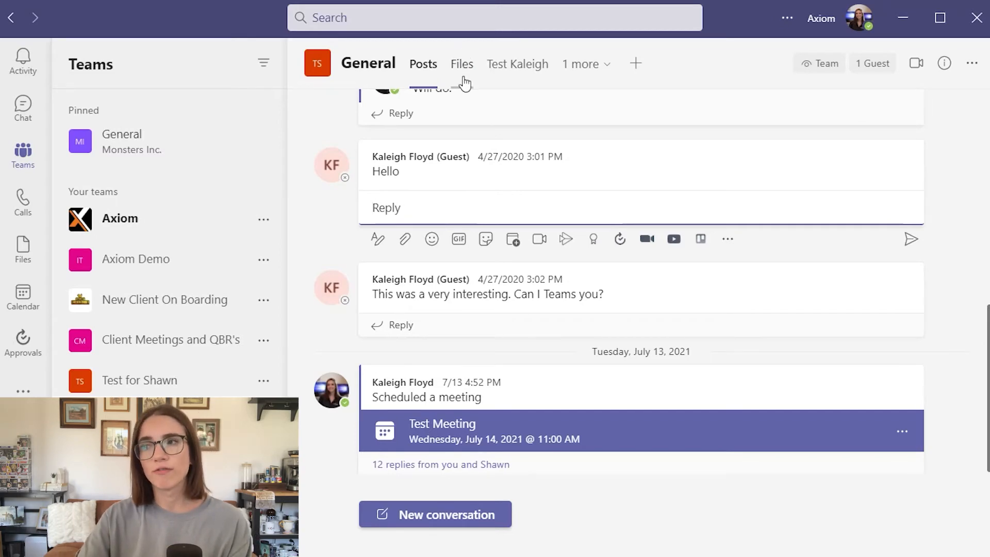
Show the General channel's shared files with the Team Meetings_Documents folder.
{"action": "left_click", "coordinate": [462, 64]}
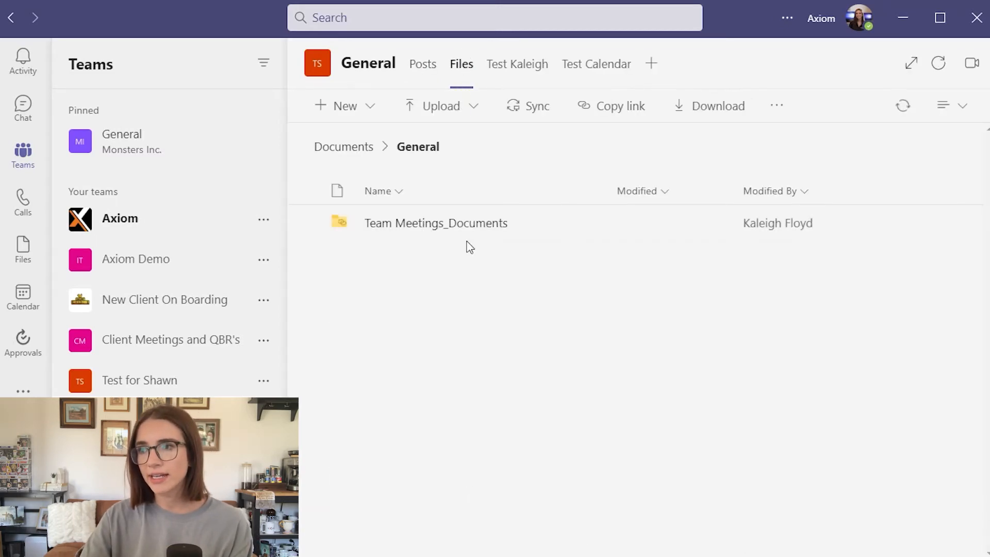
Browse the channel's add-a-tab app catalogue and dismiss it without adding a tab.
{"action": "left_click", "coordinate": [651, 64]}
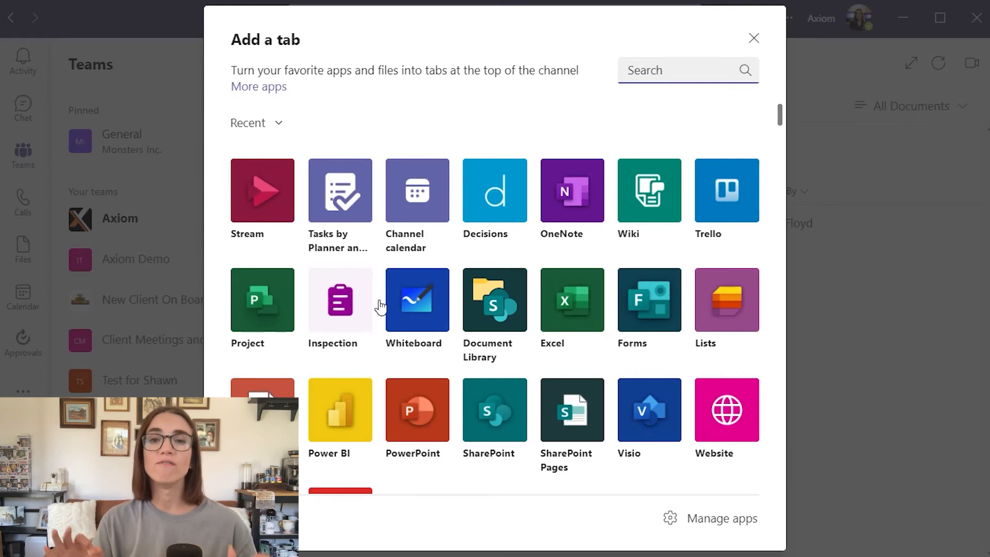
{"action": "left_click", "coordinate": [753, 38]}
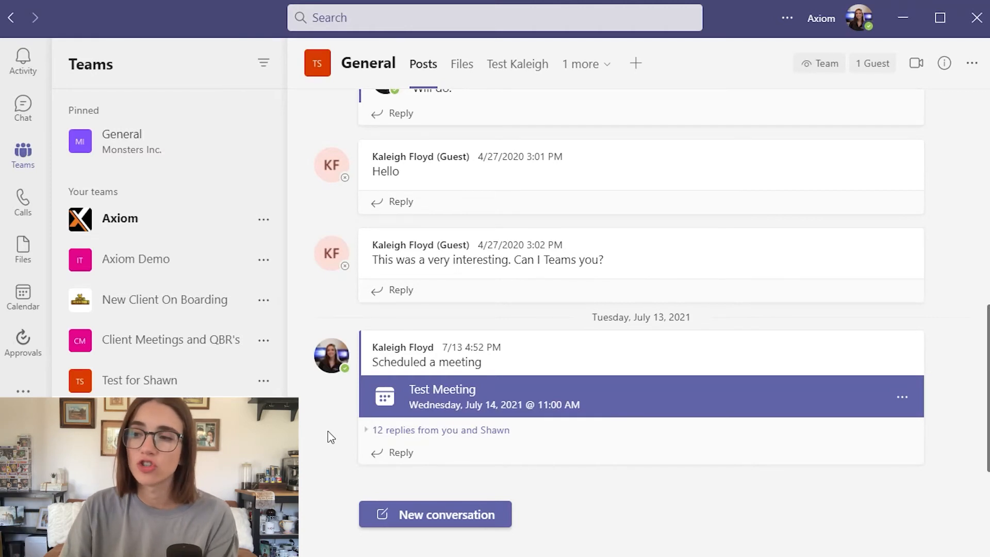
{"action": "mouse_move", "coordinate": [264, 381]}
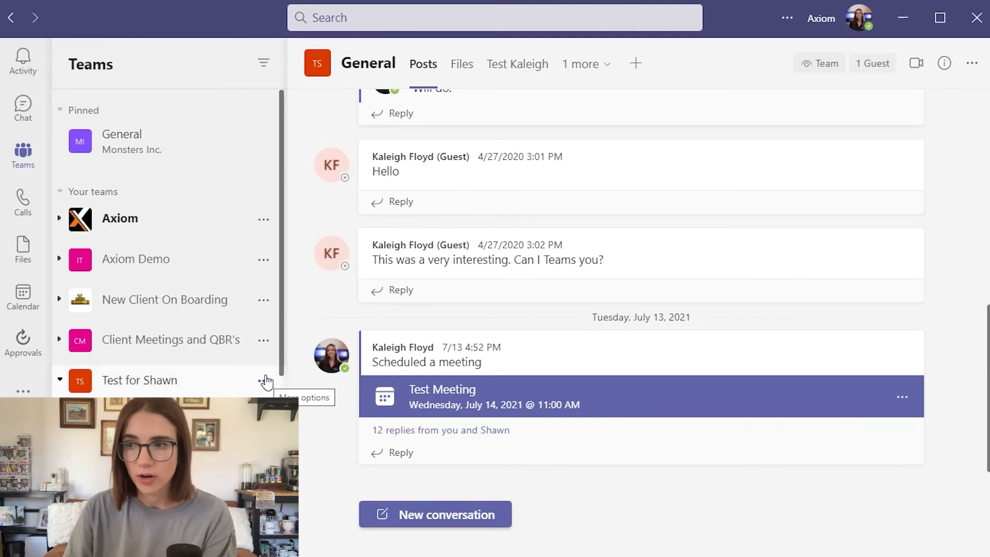
Reach the Test for Shawn team's management page via Manage team in its options.
{"action": "left_click", "coordinate": [265, 380]}
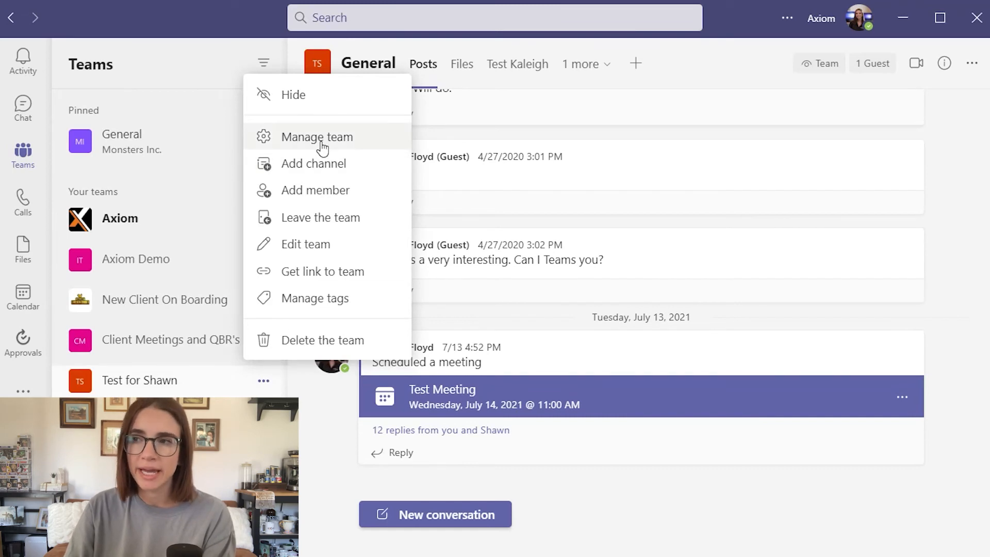
{"action": "left_click", "coordinate": [318, 137]}
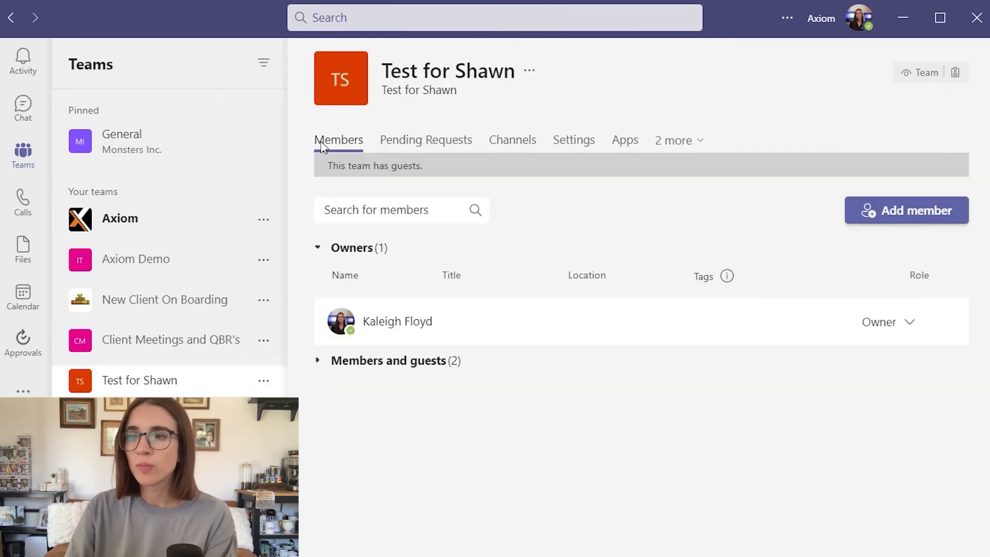
{"action": "mouse_move", "coordinate": [795, 162]}
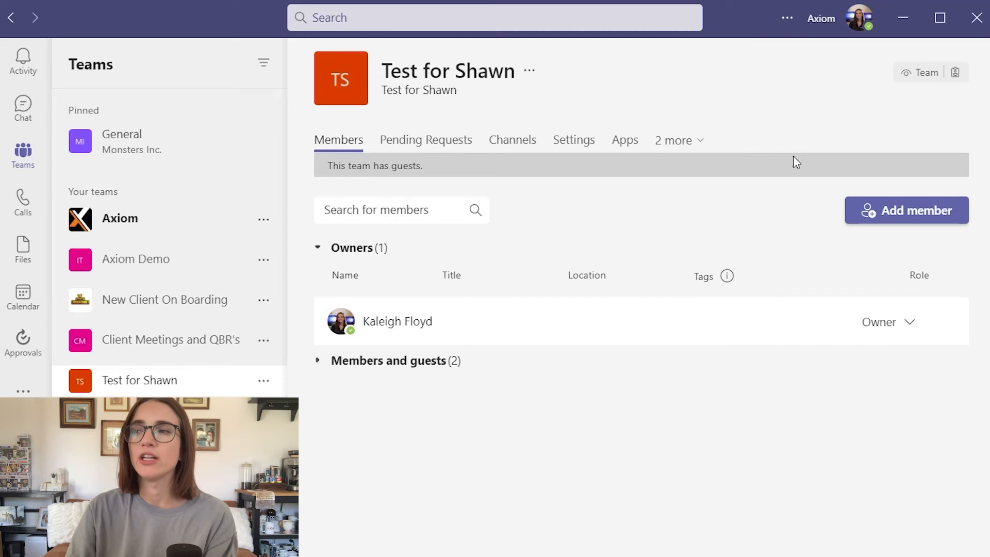
{"action": "mouse_move", "coordinate": [521, 388]}
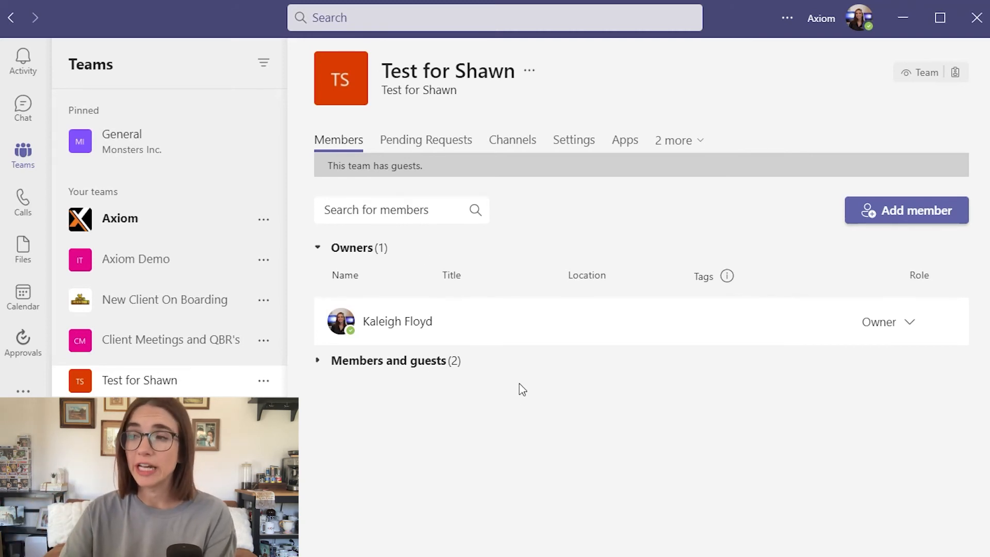
{"action": "mouse_move", "coordinate": [583, 164]}
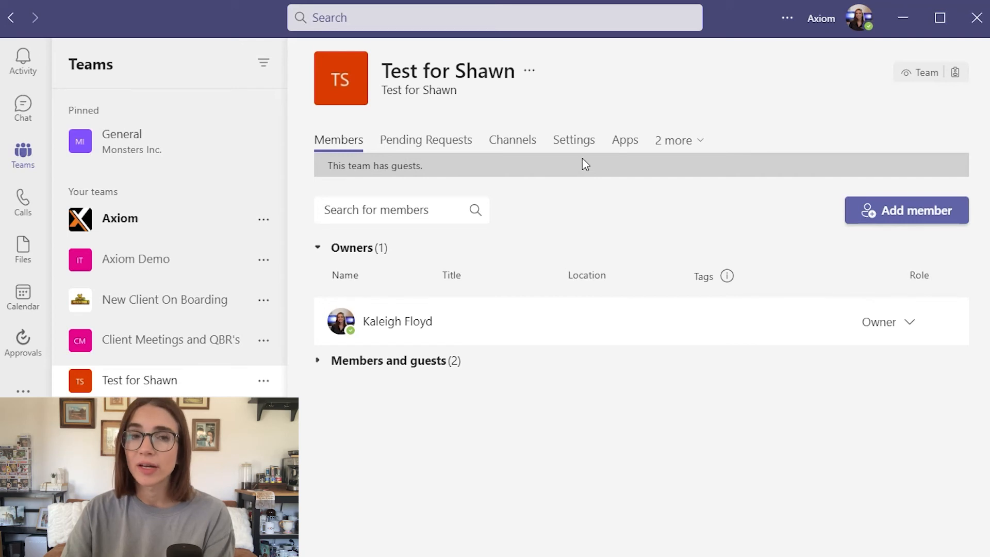
View the Test for Shawn team's Settings, then return to the Members list.
{"action": "left_click", "coordinate": [573, 139]}
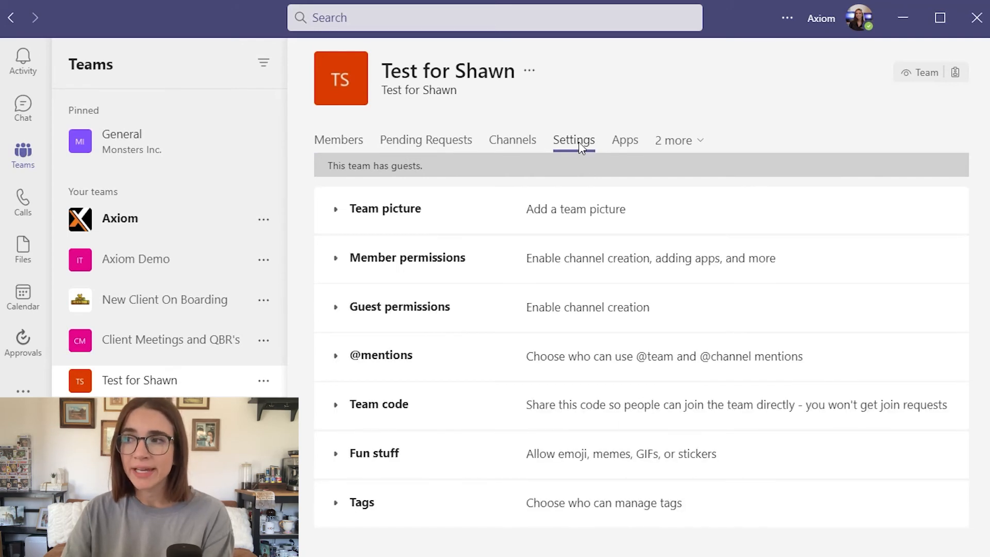
{"action": "mouse_move", "coordinate": [575, 140]}
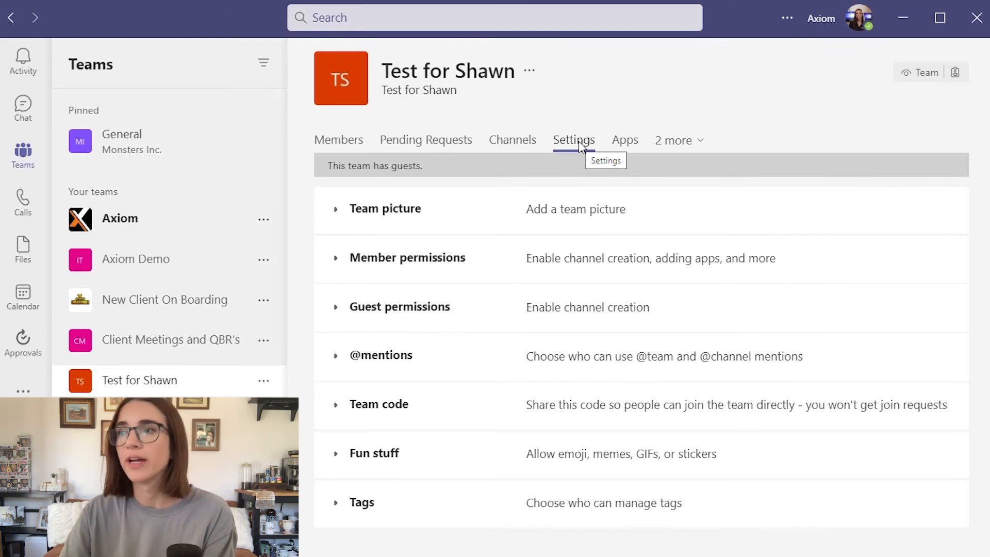
{"action": "left_click", "coordinate": [338, 139]}
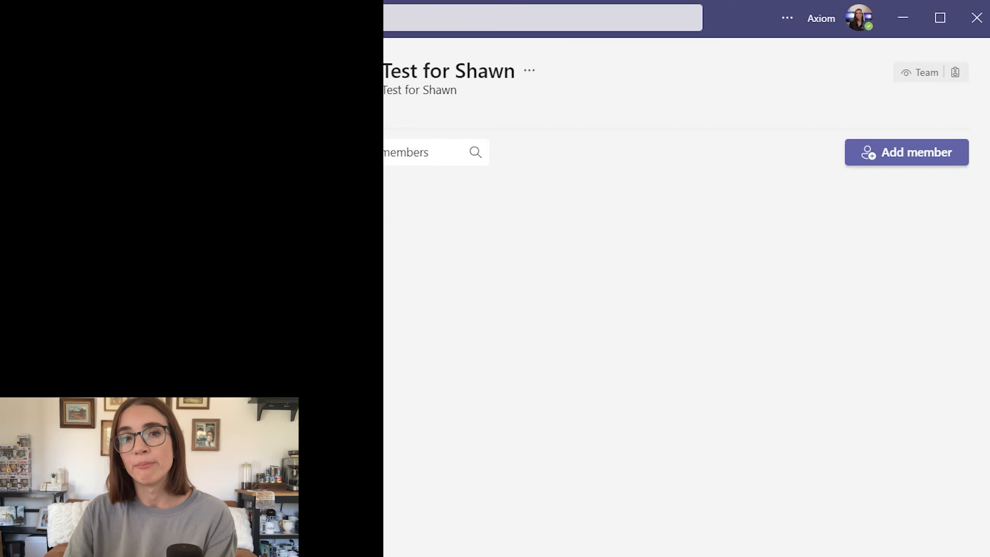